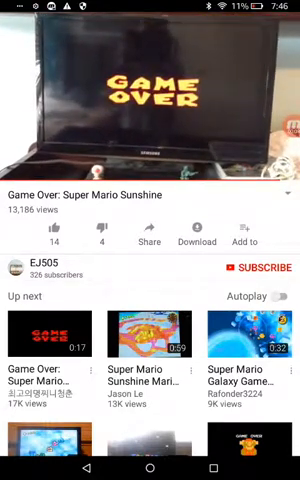
# Open the EJ505 channel page from the Super Mario Sunshine Game Over video.
pyautogui.click(150, 95)
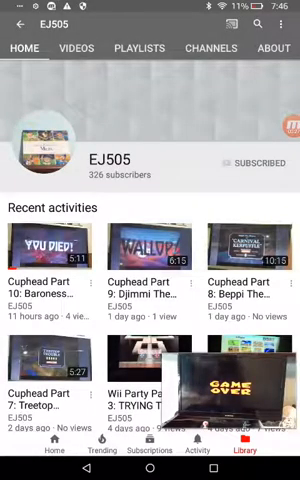
# Show EJ505's uploads on the VIDEOS tab and scroll the list.
pyautogui.click(268, 48)
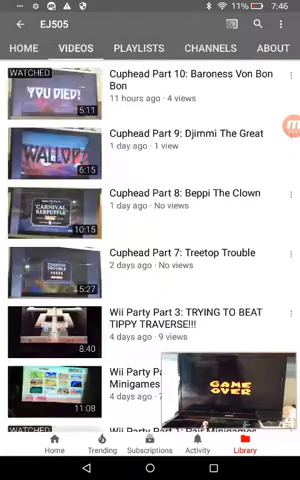
pyautogui.scroll(3)
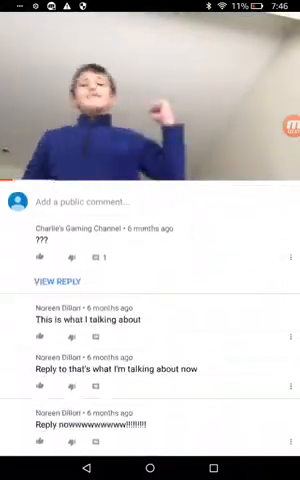
# Scroll to the 'Good bye My old account ! Until Jan' channel's About page (27,011 views, 106 subscribers).
pyautogui.scroll(3)
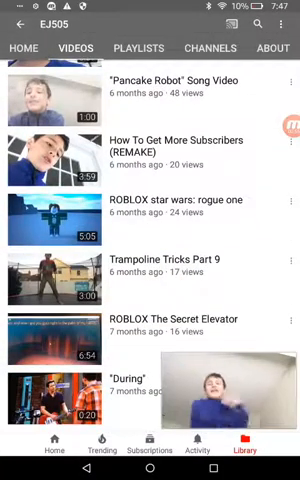
pyautogui.scroll(3)
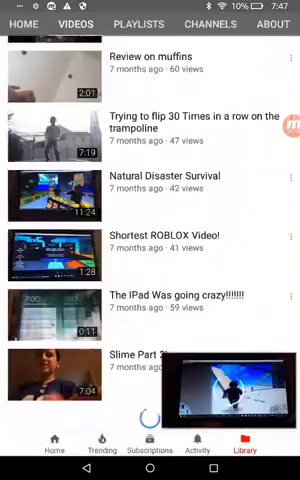
pyautogui.scroll(-3)
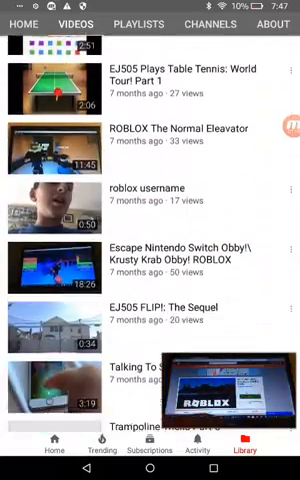
pyautogui.scroll(-3)
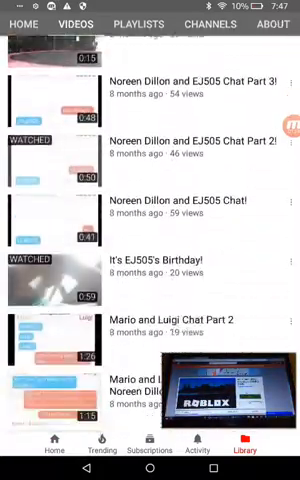
pyautogui.scroll(-3)
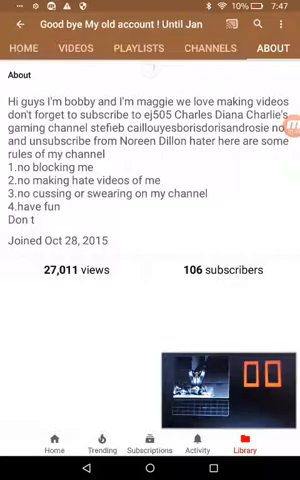
# Go back to EJ505's Home tab showing 327 subscribers.
pyautogui.click(70, 49)
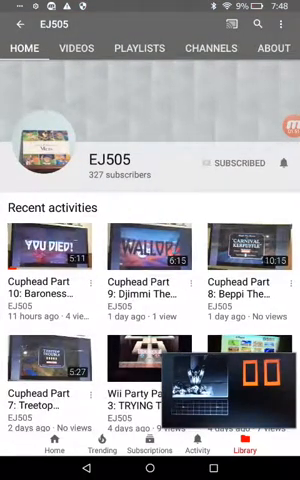
# Scroll EJ505's uploads back to year-old videos like Game Over: Punisher (150 views).
pyautogui.scroll(-3)
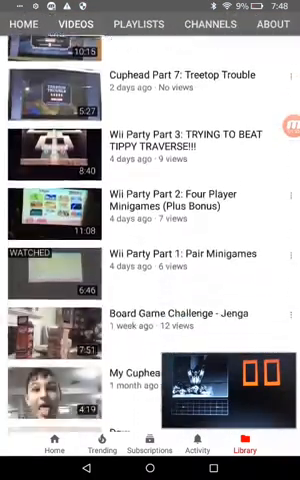
pyautogui.scroll(-3)
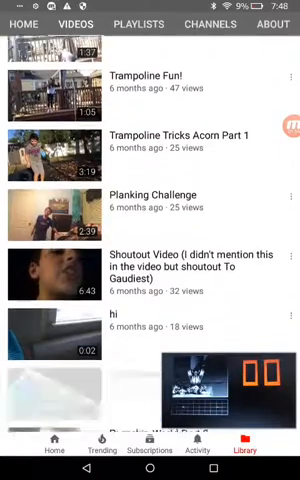
pyautogui.scroll(-3)
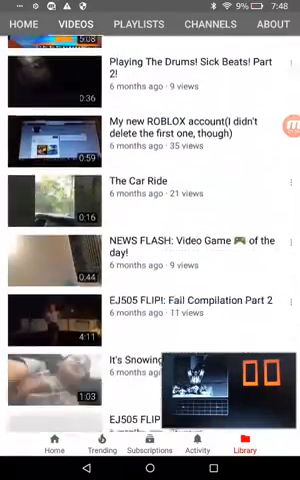
pyautogui.scroll(-3)
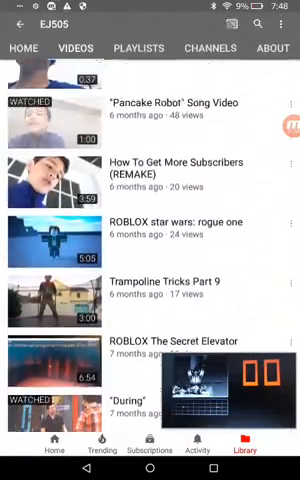
pyautogui.scroll(-3)
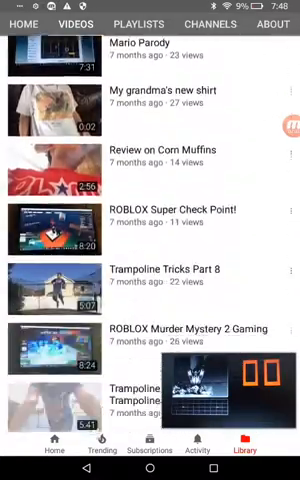
pyautogui.scroll(-3)
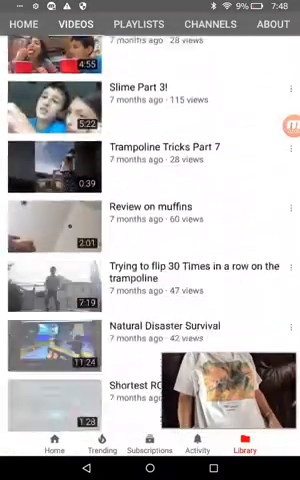
pyautogui.scroll(-3)
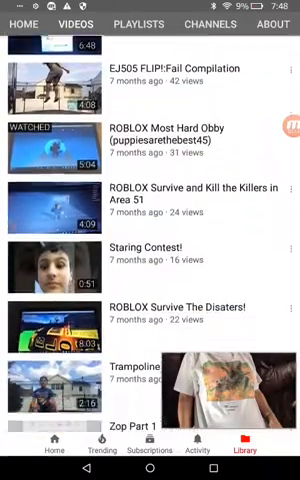
pyautogui.scroll(-3)
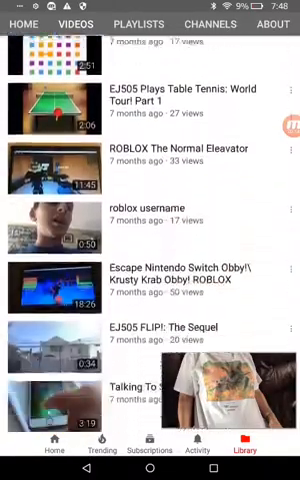
pyautogui.scroll(-3)
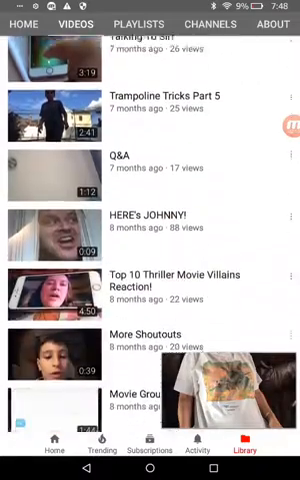
pyautogui.scroll(-3)
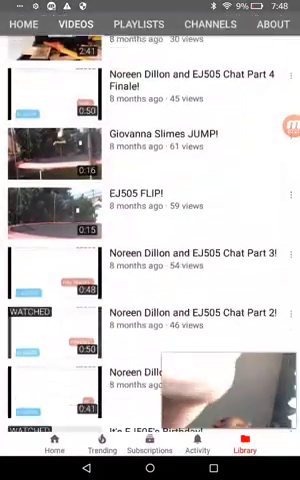
pyautogui.scroll(-3)
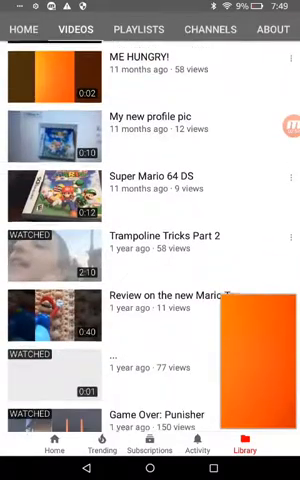
# Scroll down and open the realtime views card (97 views, 2 in last 60 minutes).
pyautogui.scroll(-3)
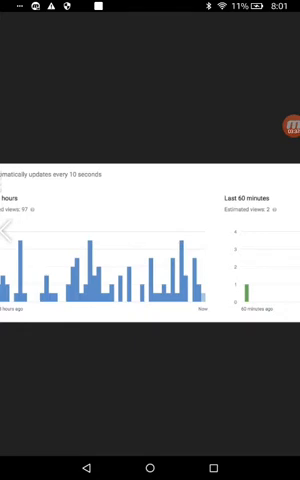
pyautogui.click(283, 128)
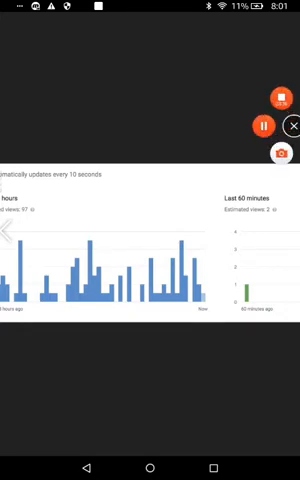